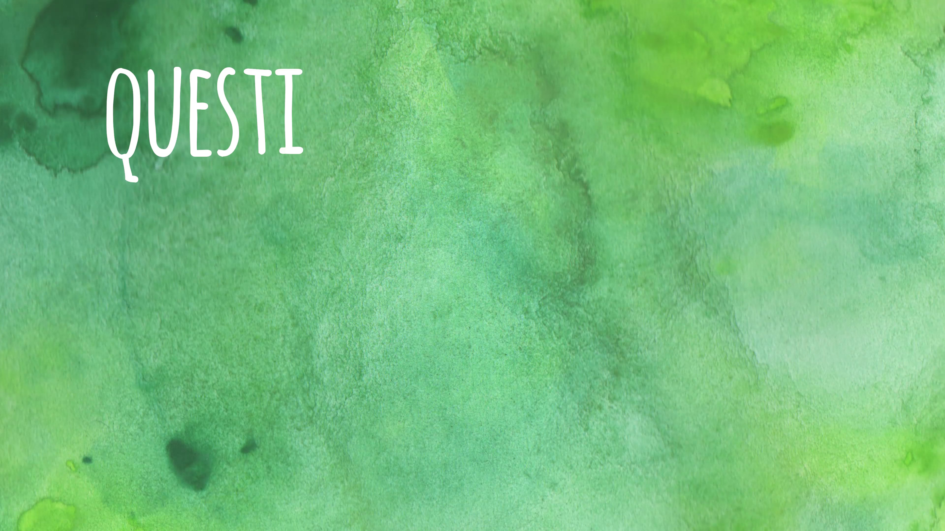
text(ONS?)
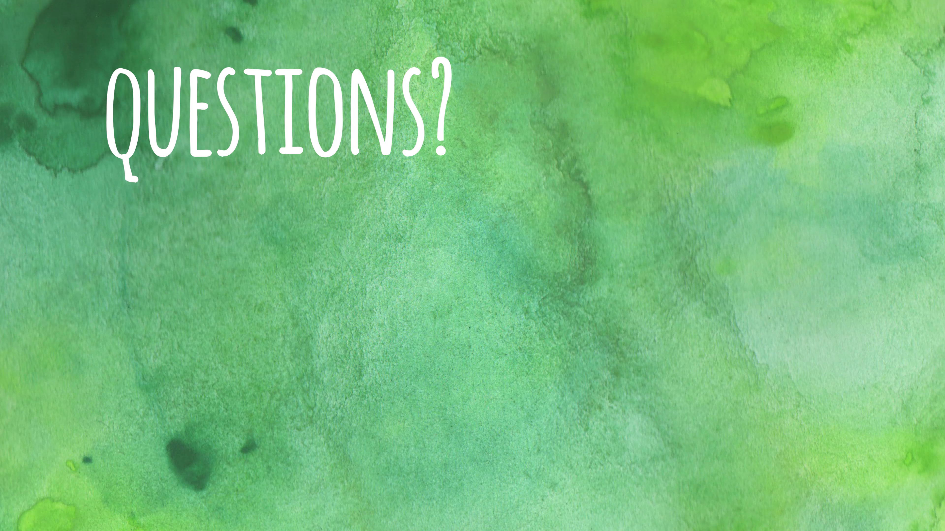